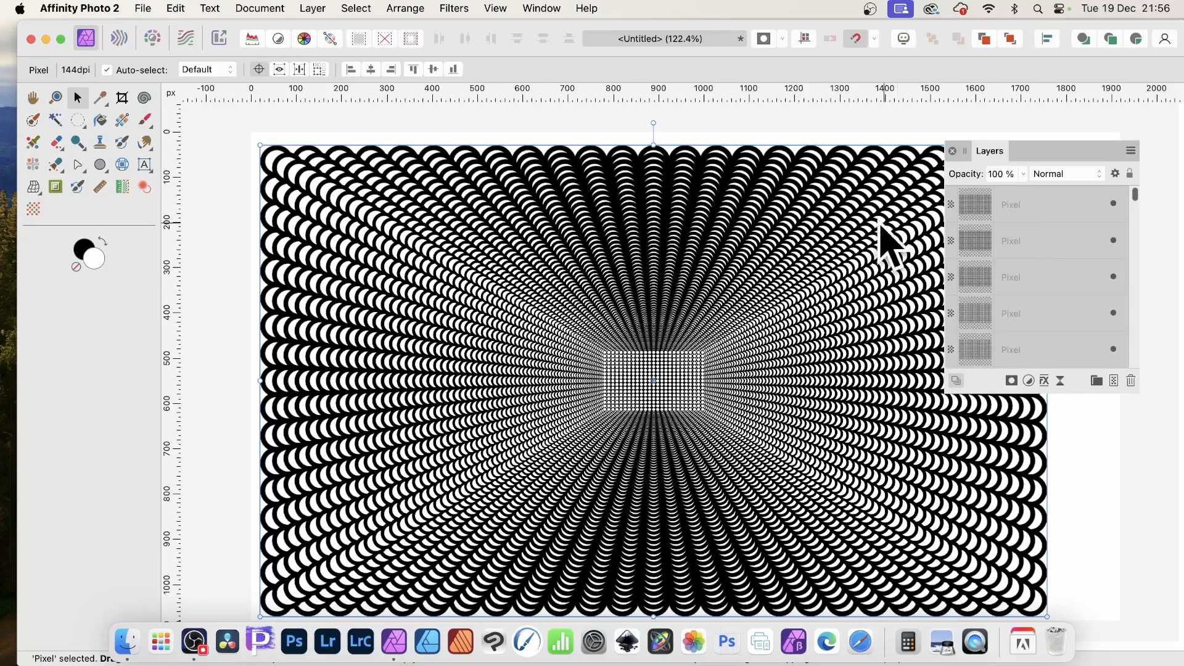
pyautogui.moveTo(736, 381)
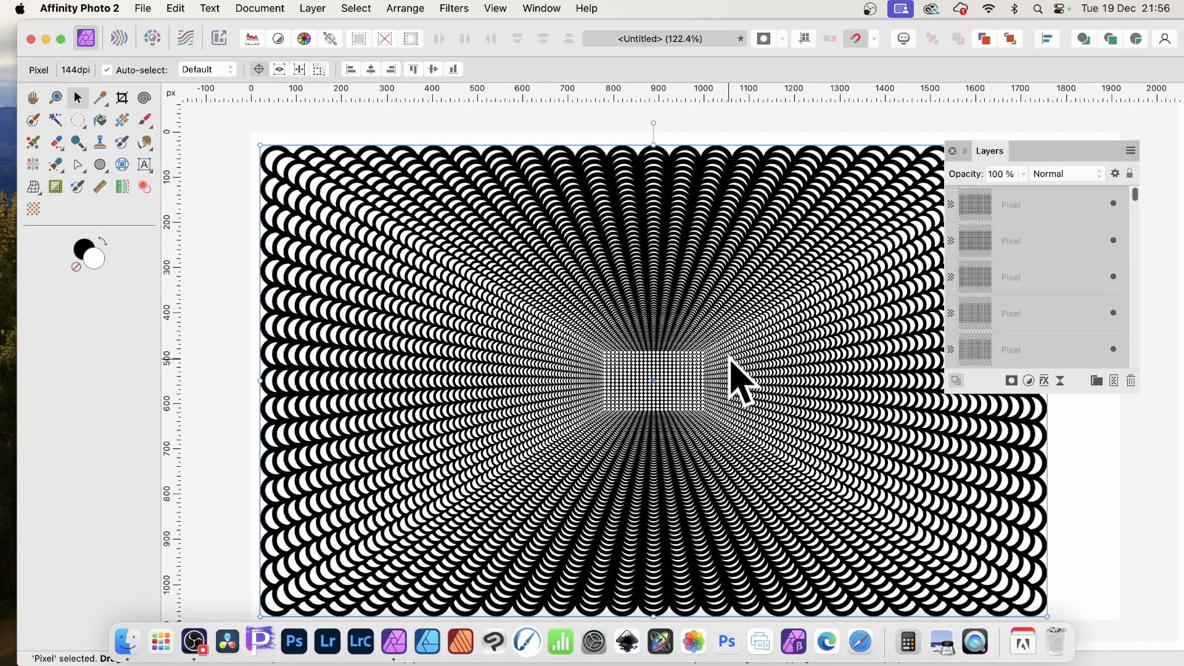
pyautogui.moveTo(717, 438)
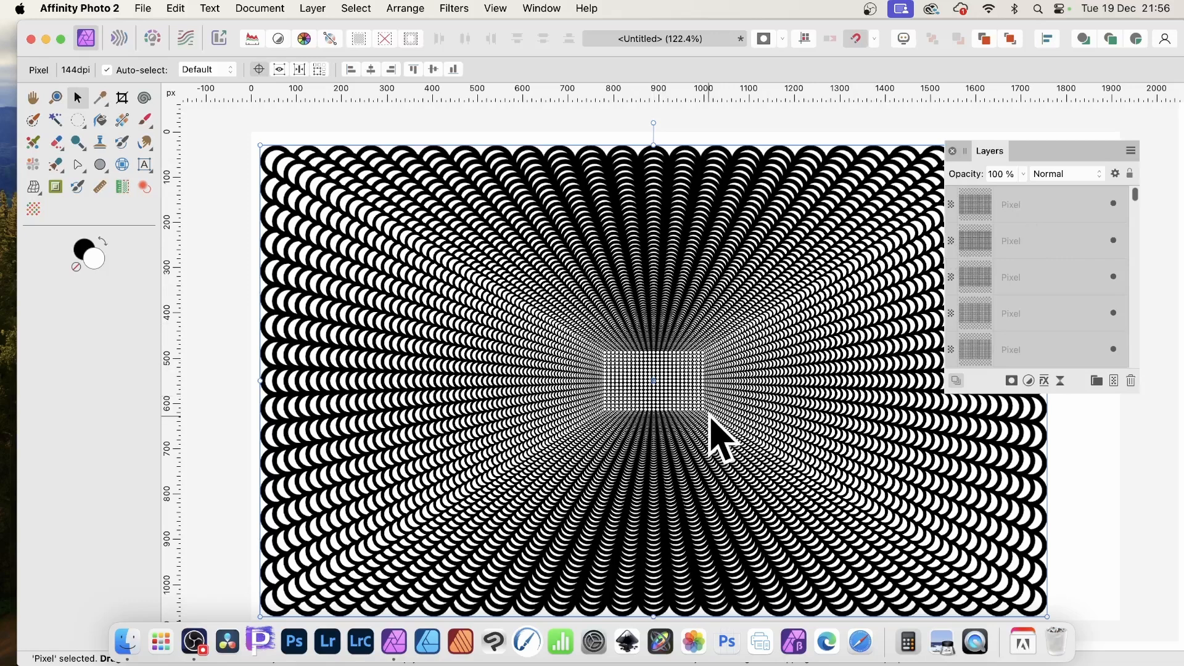
# Switch to the Ellipse Tool from the shape tools flyout.
pyautogui.click(100, 164)
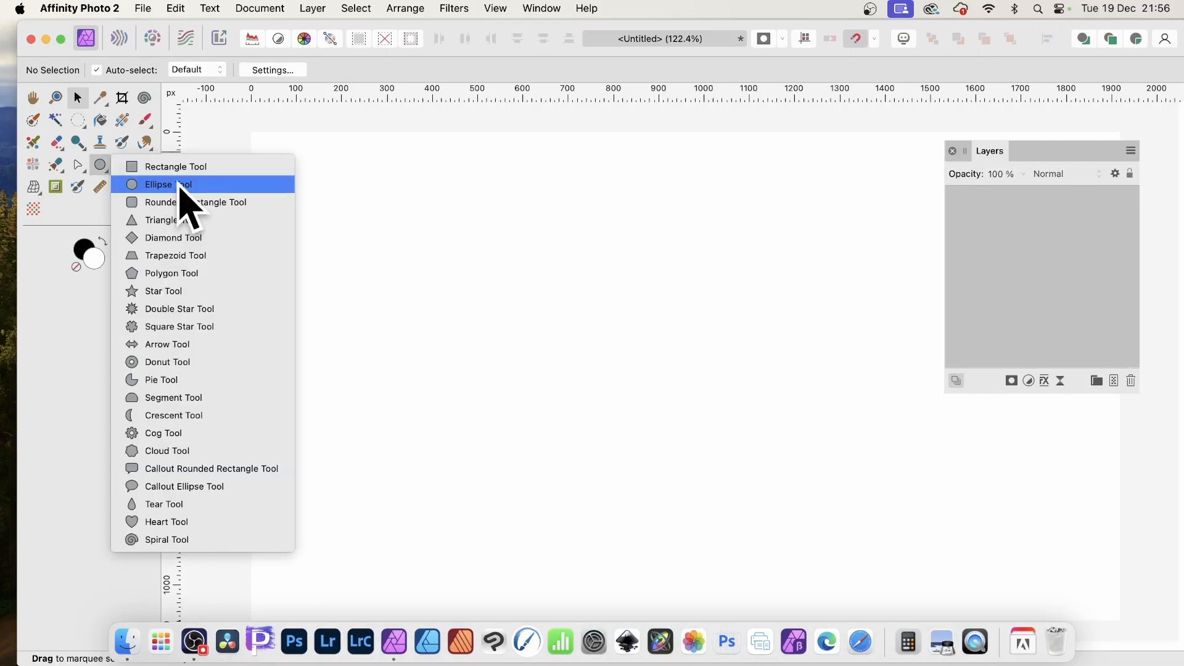
pyautogui.click(159, 184)
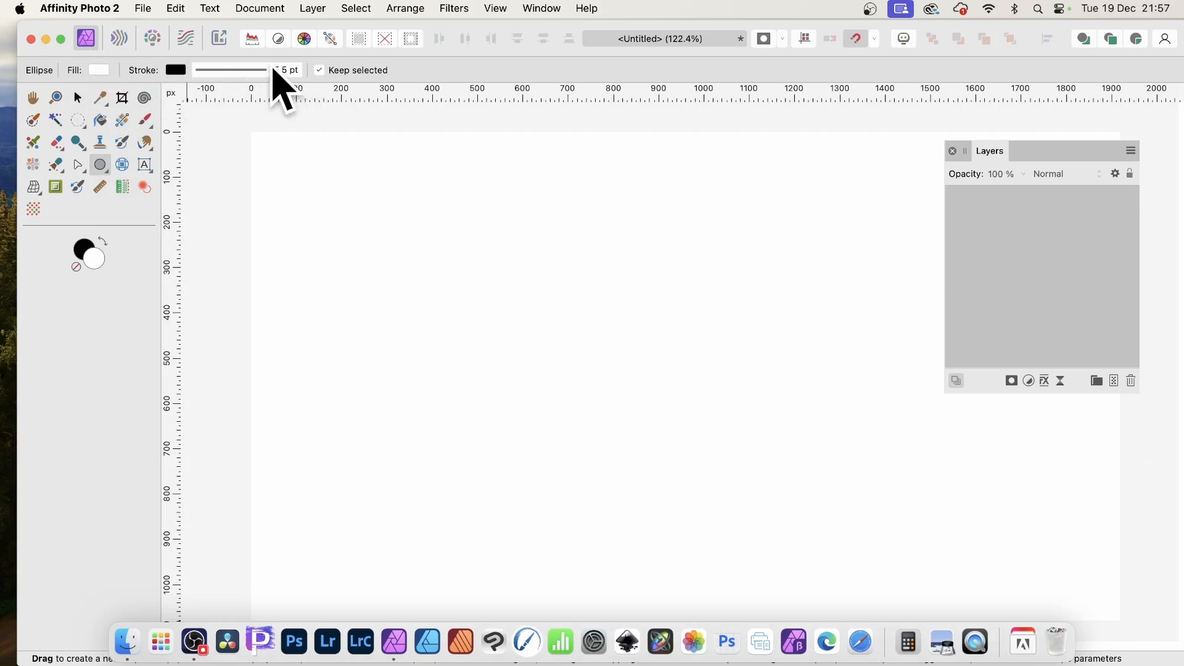
pyautogui.moveTo(268, 154)
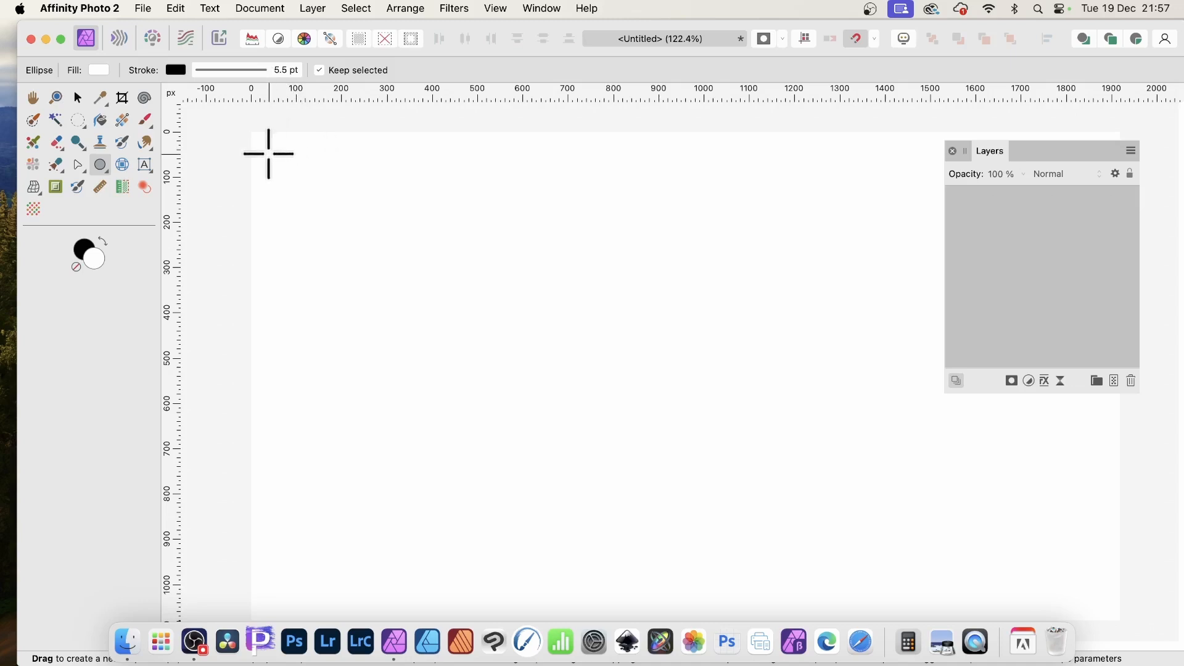
# Draw a circle about 60 px wide and repeat it into rows and columns across the page.
pyautogui.moveTo(269, 155); pyautogui.dragTo(296, 181)
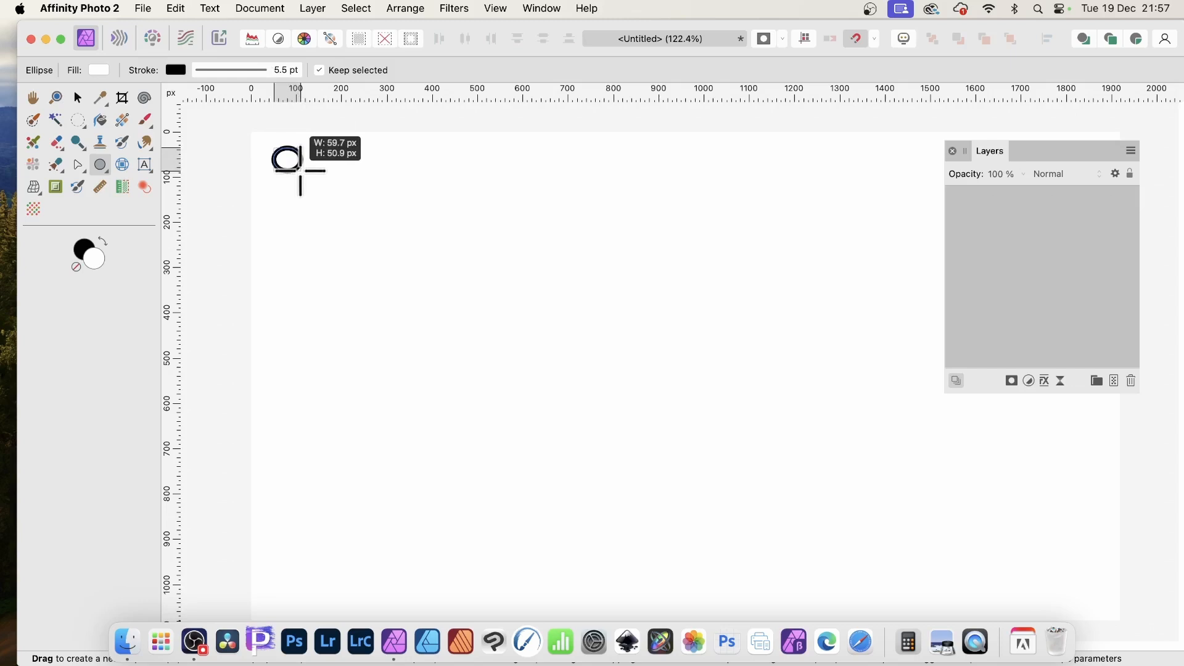
pyautogui.moveTo(283, 161); pyautogui.dragTo(457, 160)
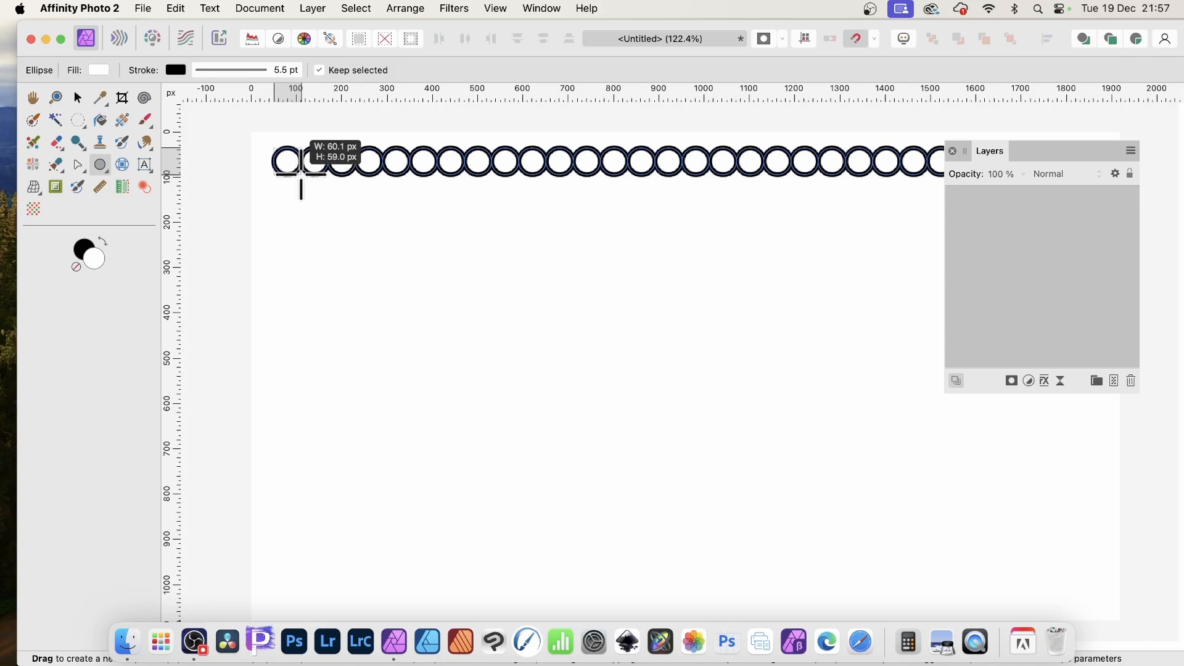
pyautogui.moveTo(300, 160); pyautogui.dragTo(301, 275)
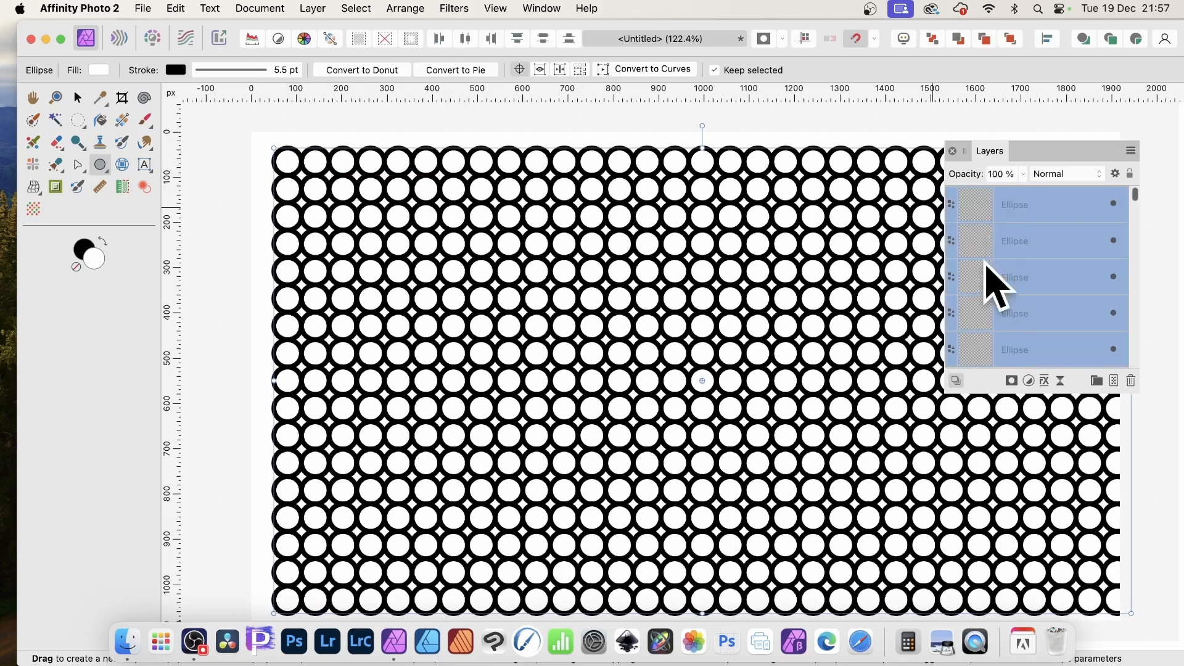
# Select all 527 ellipse layers and group them.
pyautogui.click(77, 97)
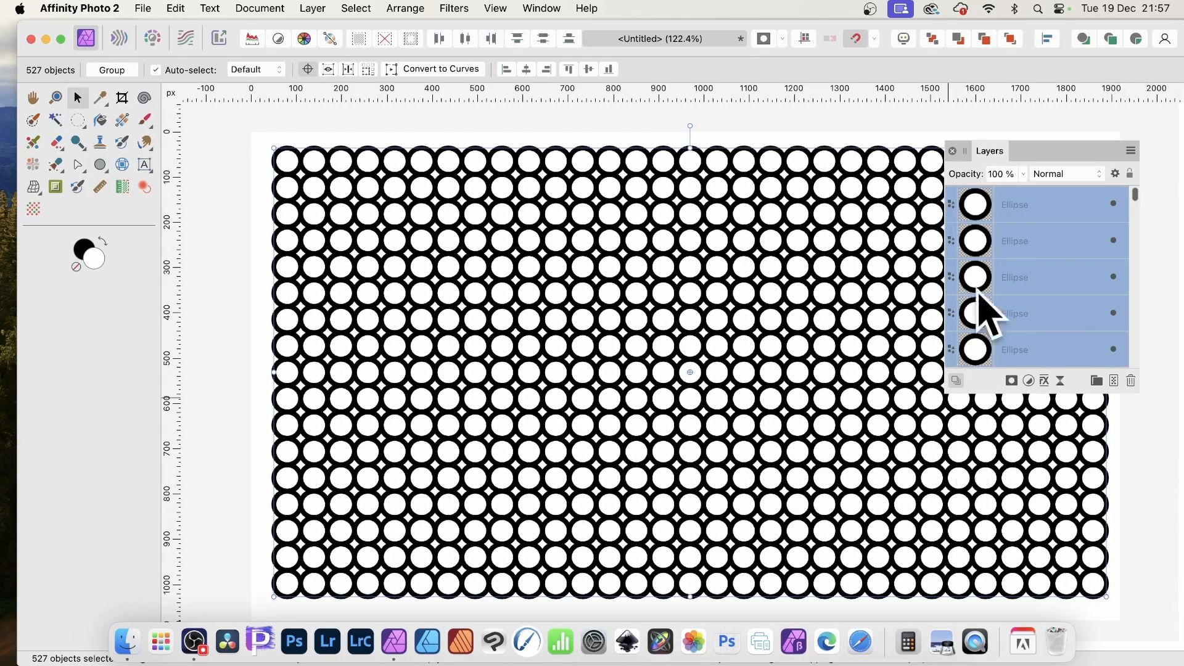
pyautogui.moveTo(1019, 302)
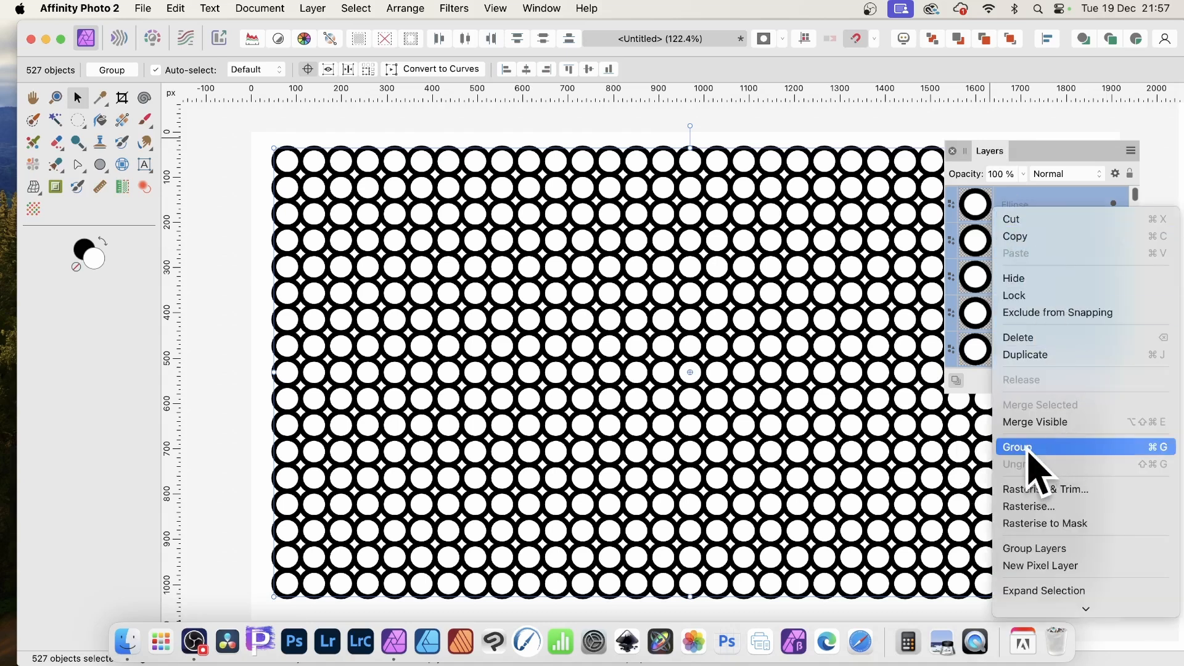
pyautogui.click(1016, 446)
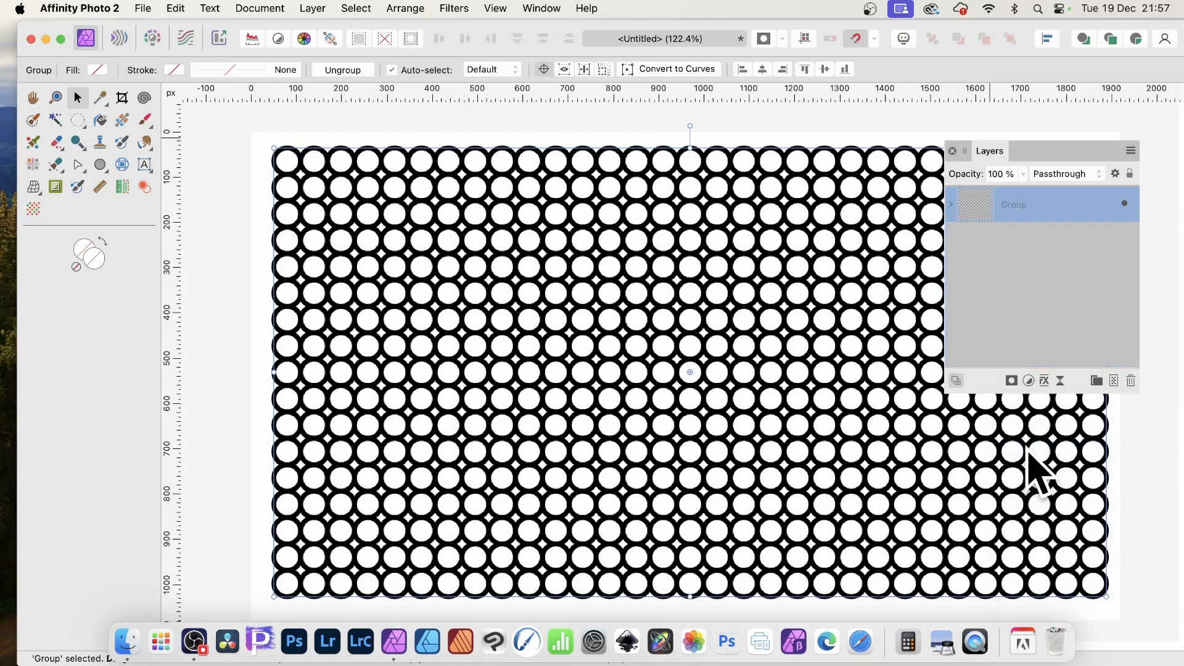
pyautogui.moveTo(1148, 234)
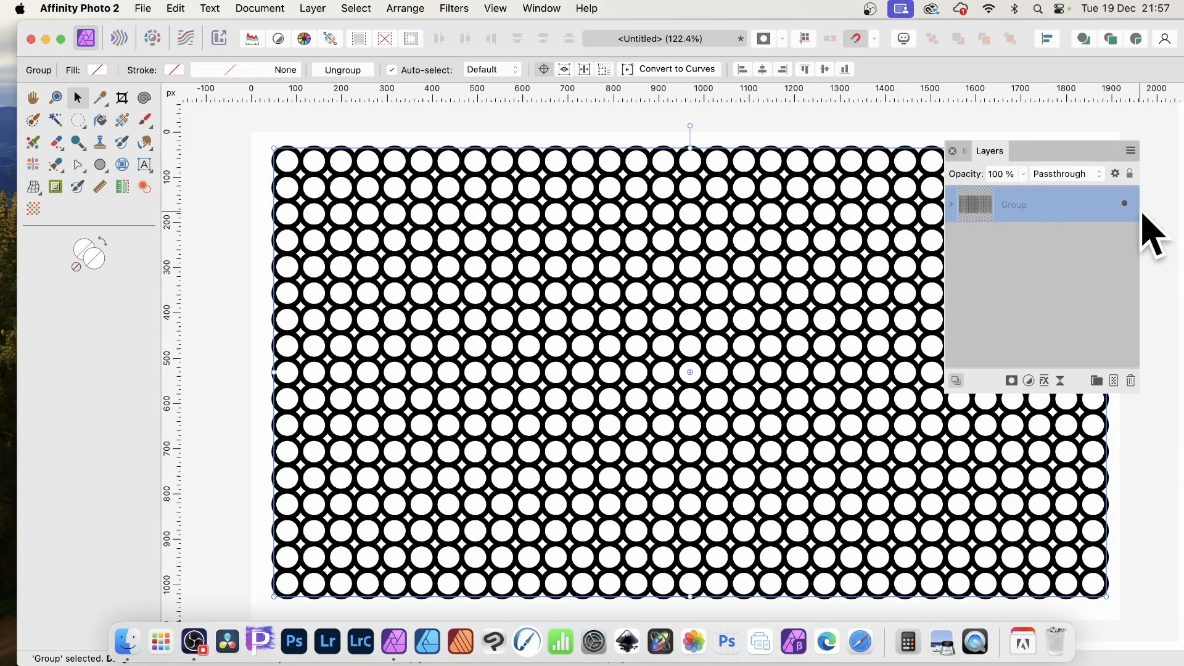
pyautogui.moveTo(549, 98)
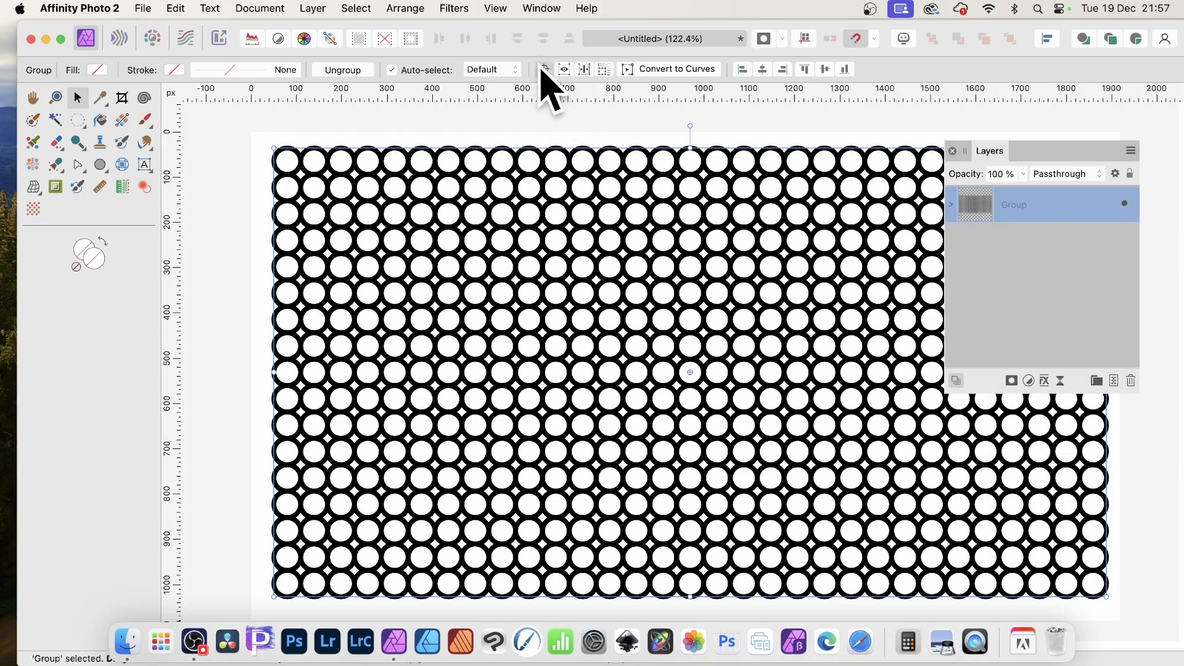
pyautogui.moveTo(557, 98)
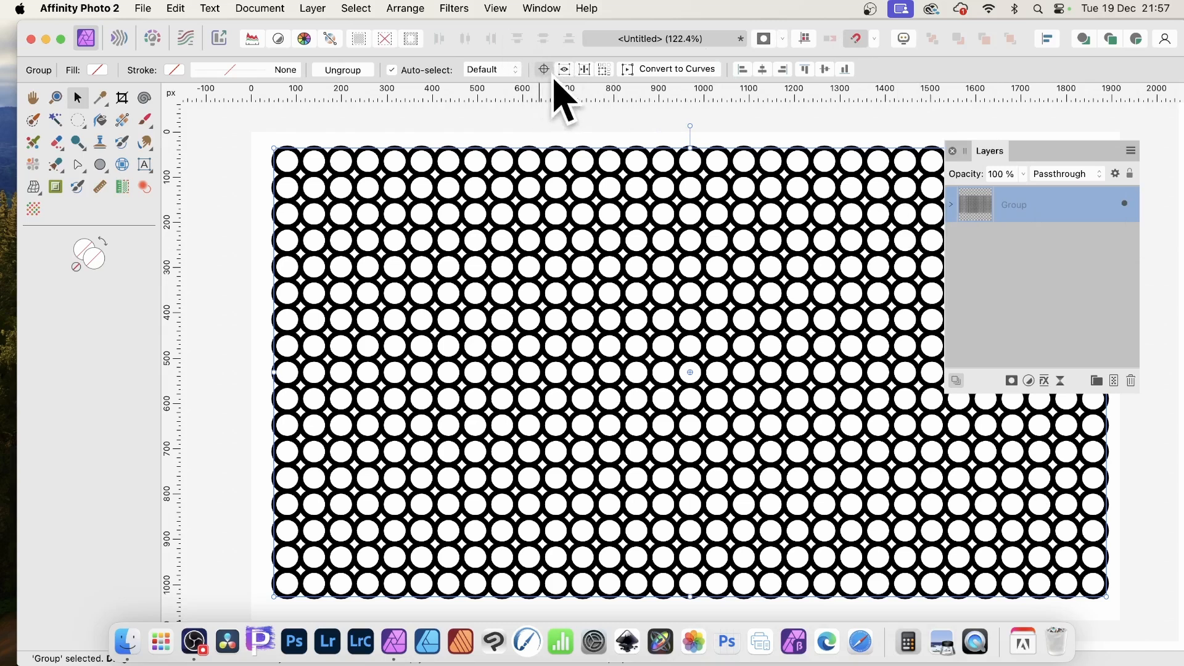
# Rasterise the circle group via Layer > Rasterise.
pyautogui.click(312, 8)
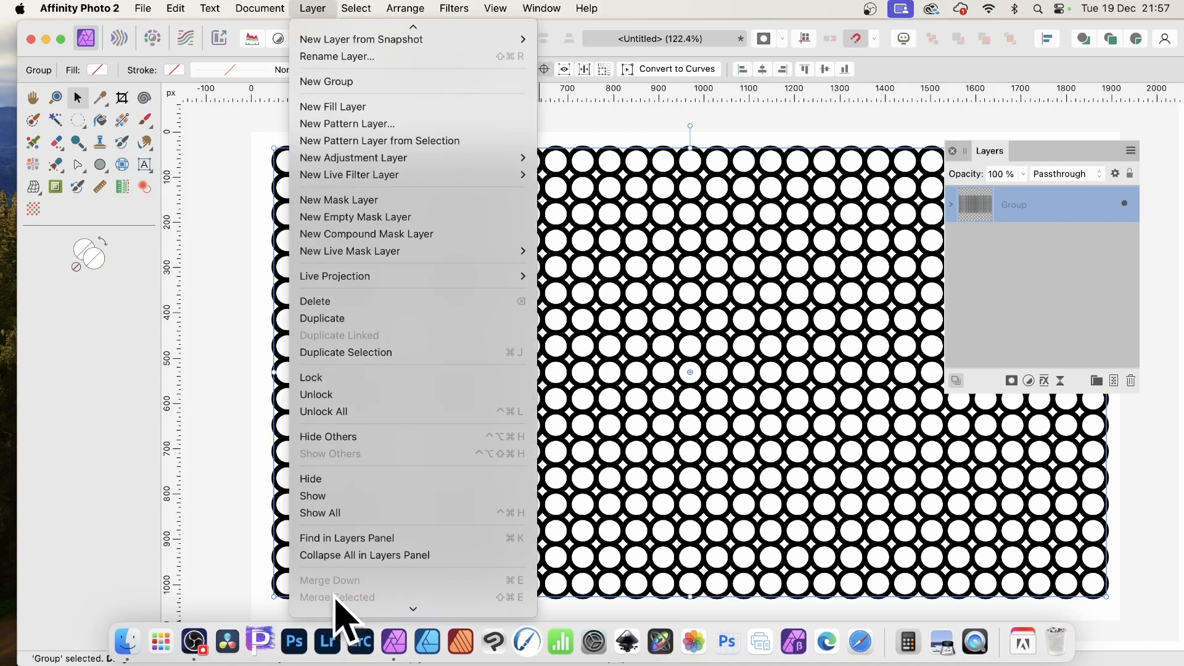
pyautogui.moveTo(345, 494)
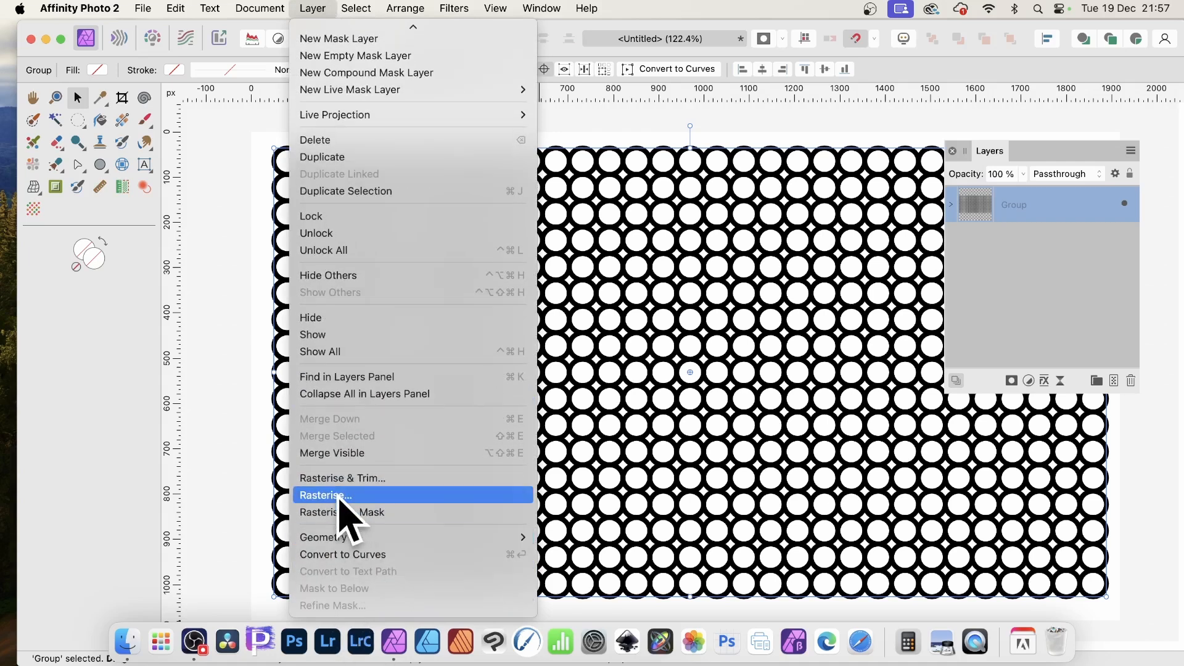
pyautogui.click(326, 494)
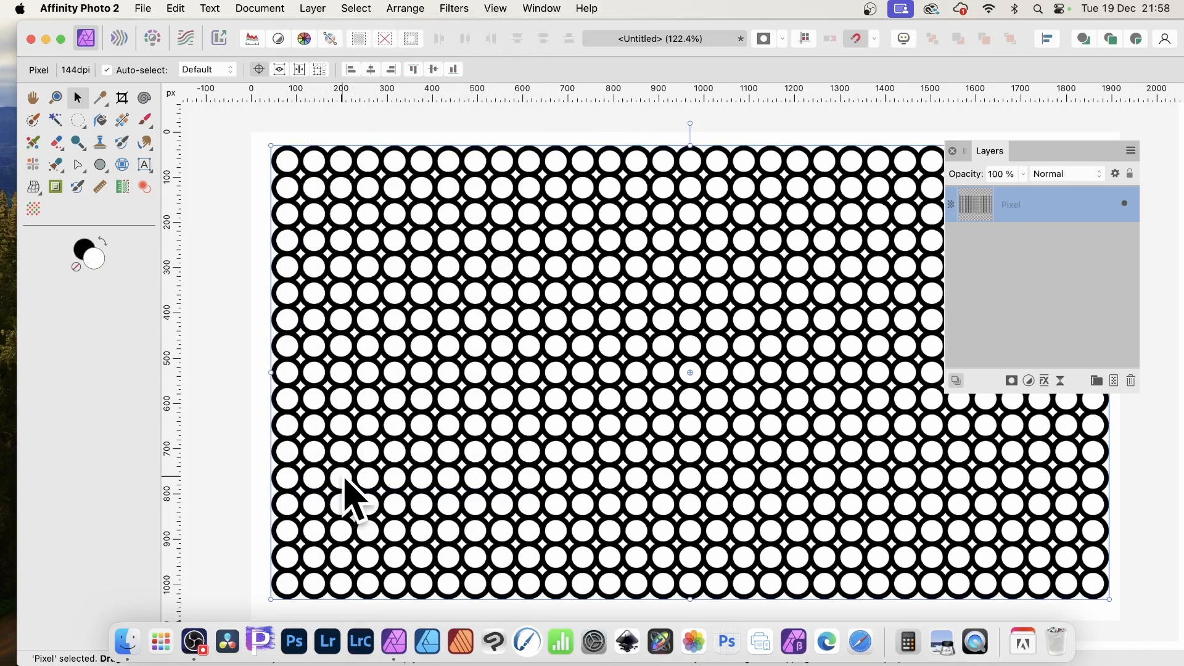
pyautogui.moveTo(75, 121)
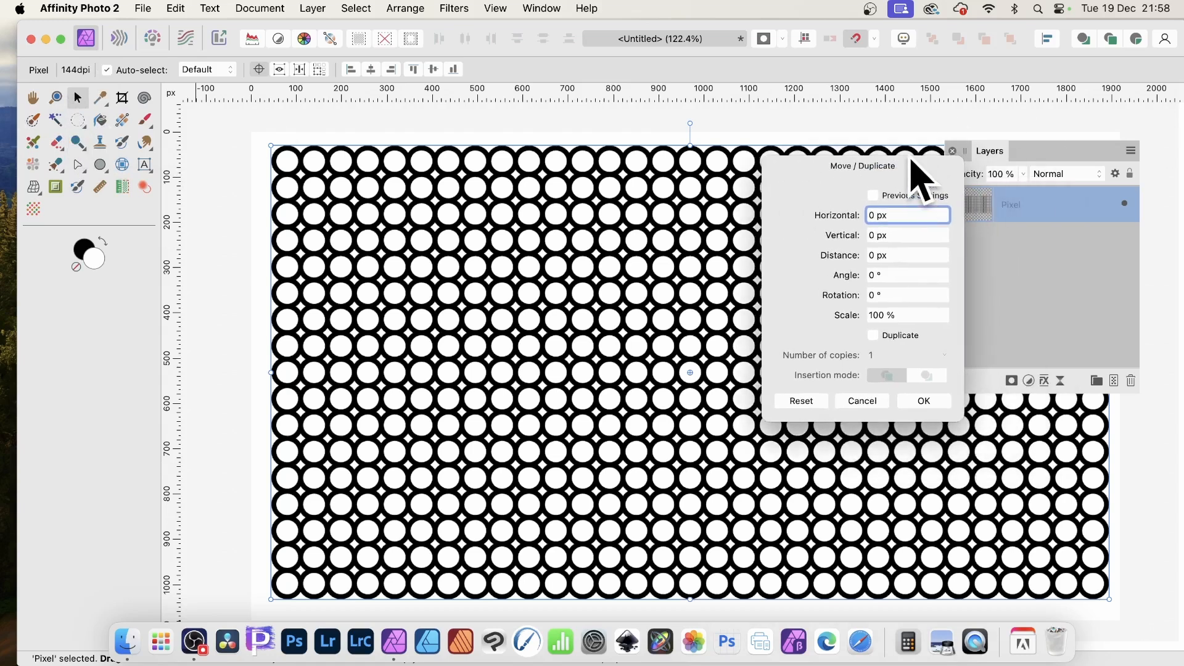
pyautogui.moveTo(876, 328)
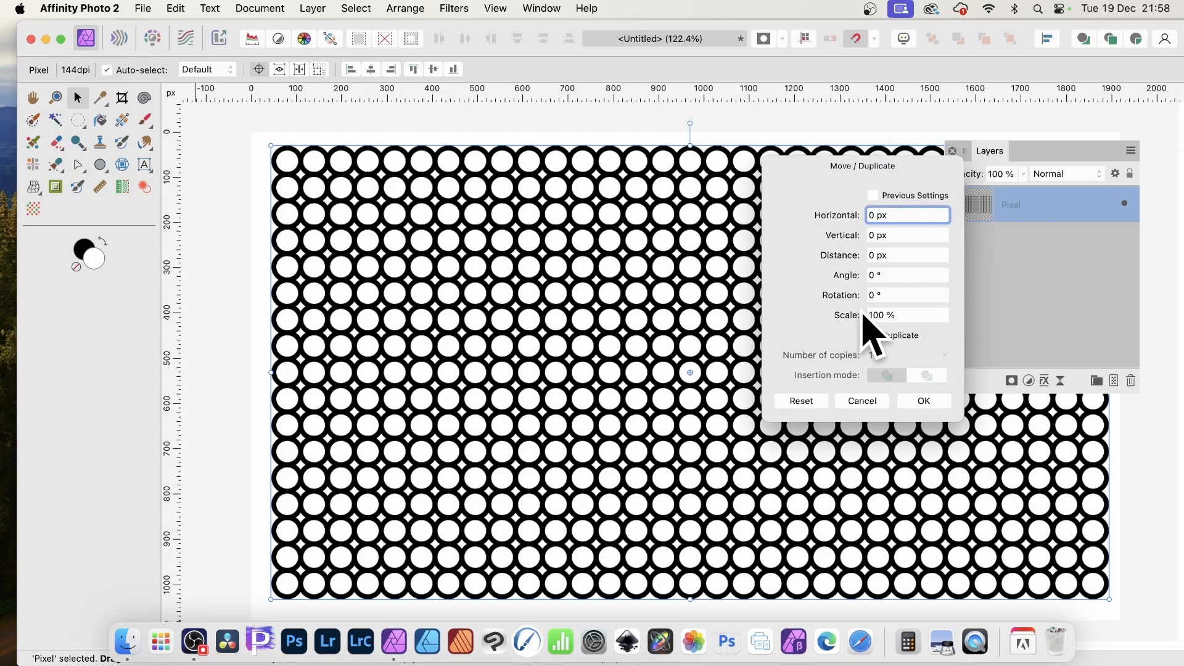
pyautogui.moveTo(861, 339)
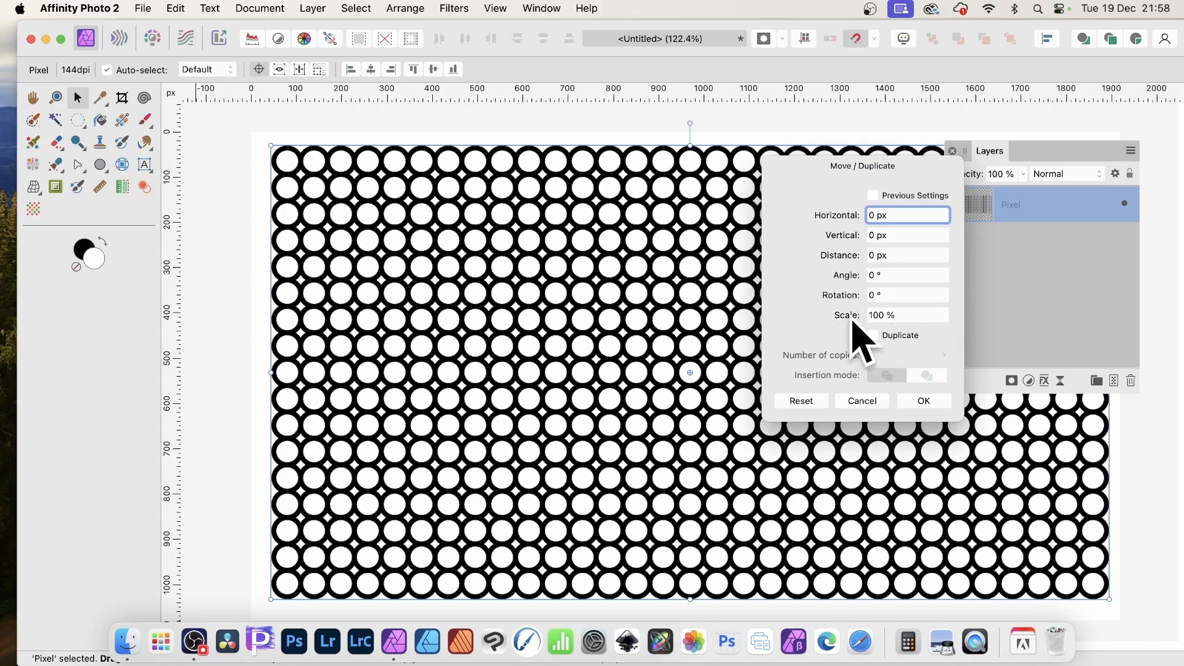
# Turn on duplicating in the Move / Duplicate dialog.
pyautogui.click(873, 335)
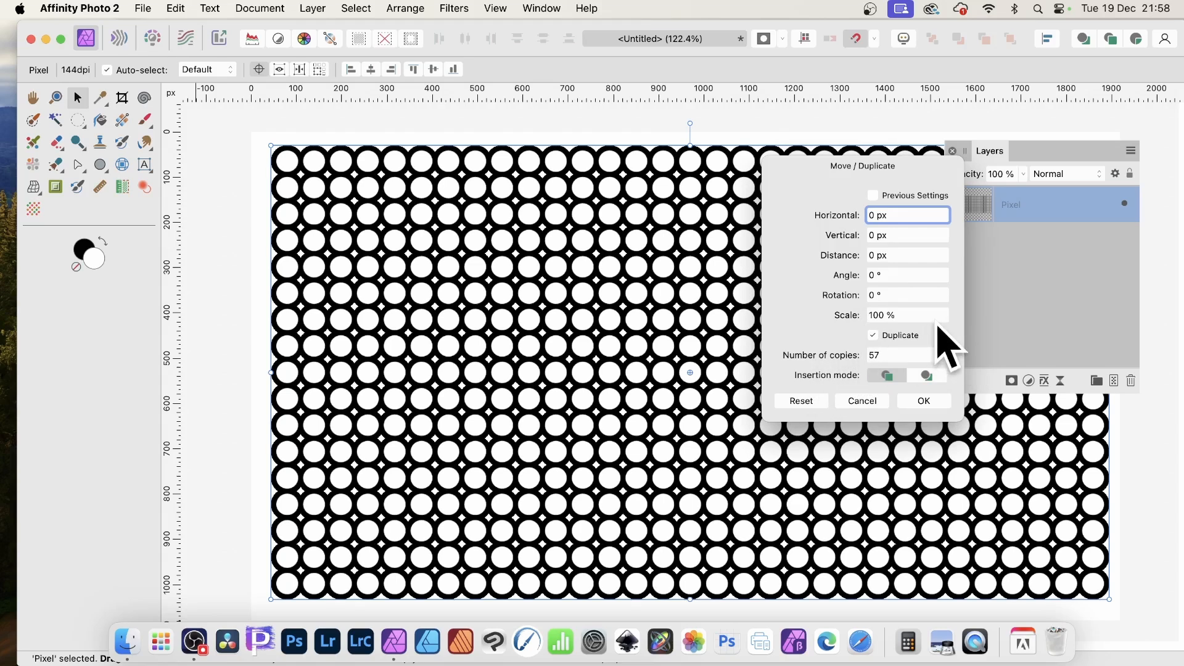
pyautogui.moveTo(857, 339)
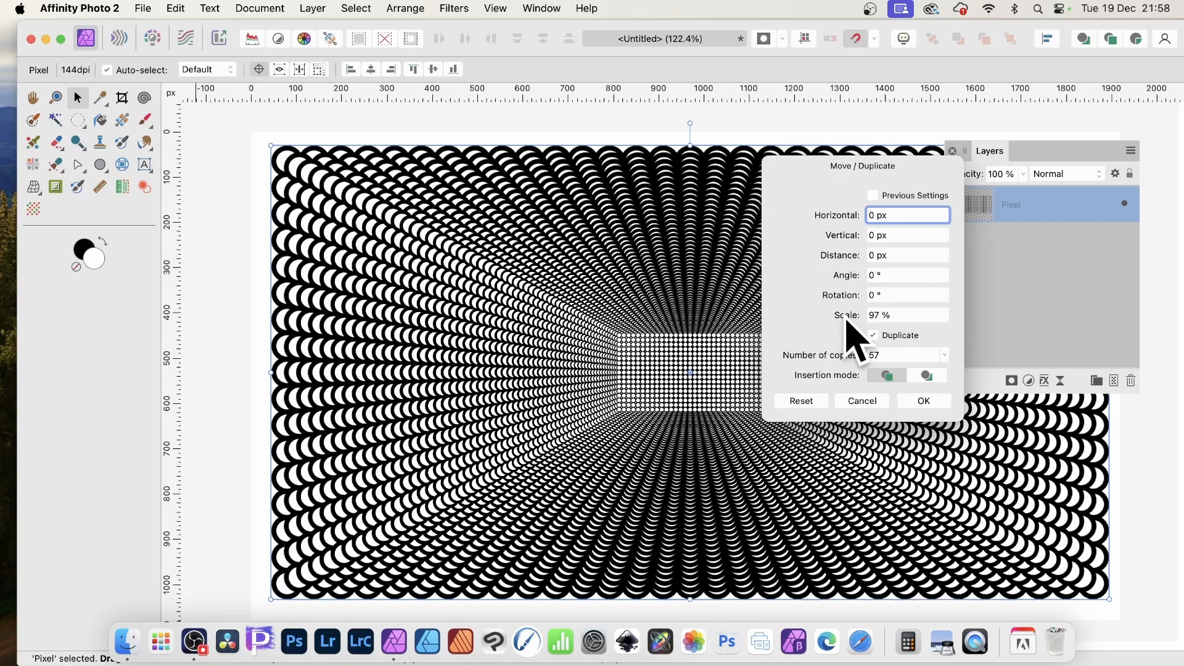
pyautogui.moveTo(630, 408)
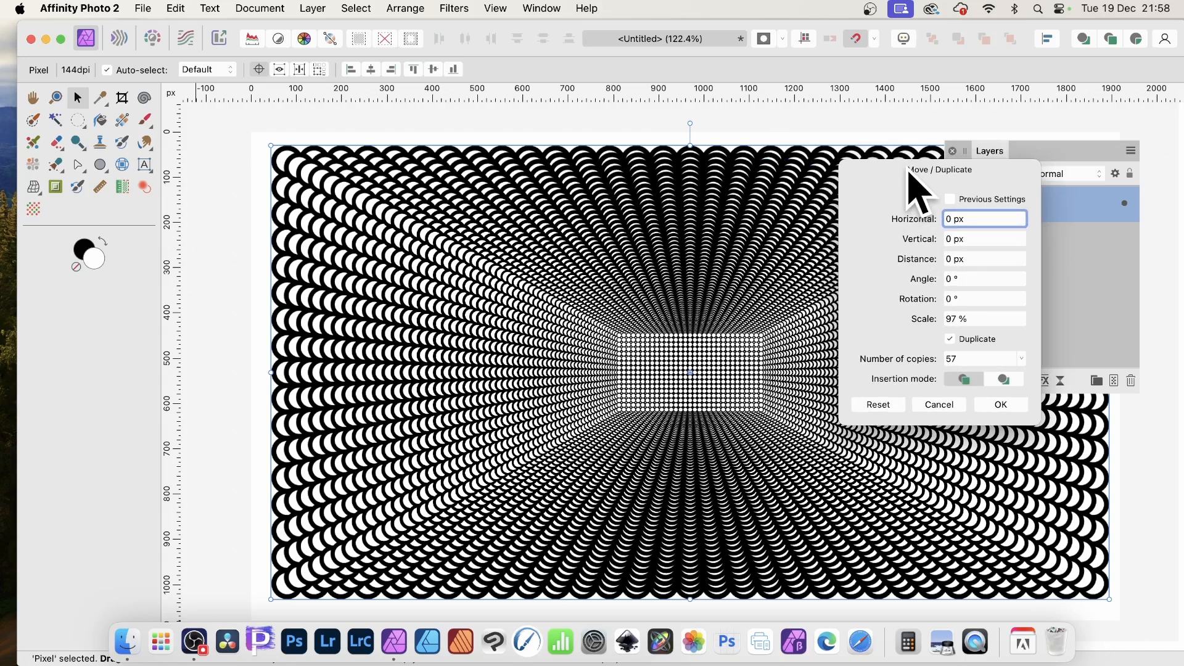
pyautogui.moveTo(940, 320)
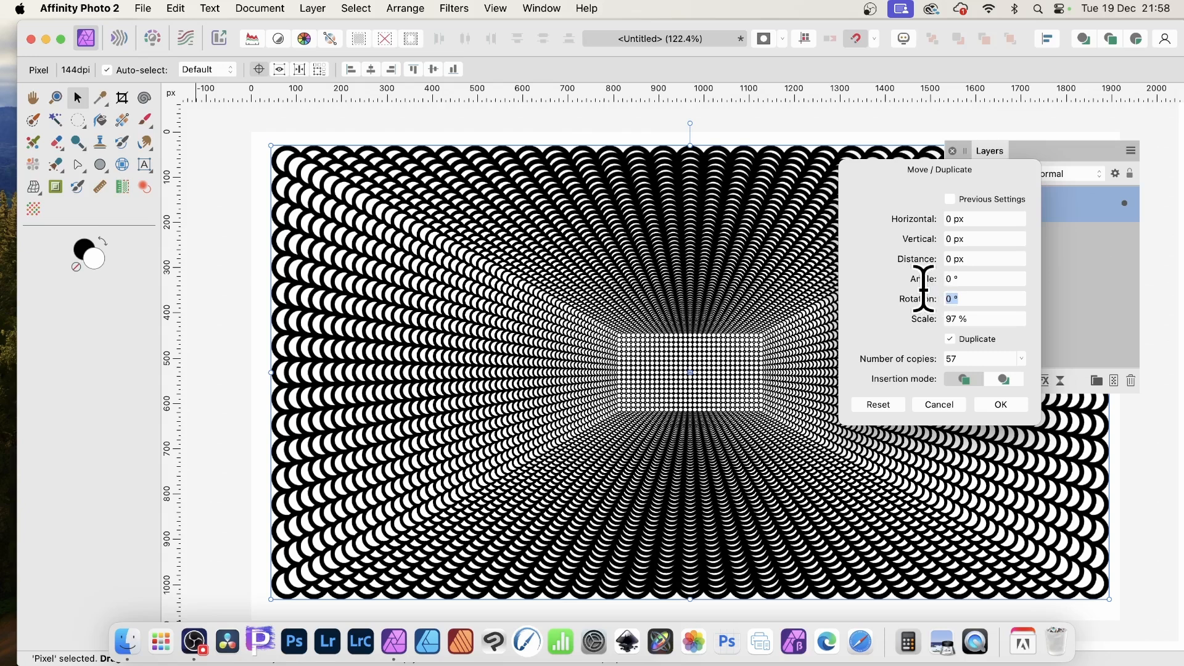
pyautogui.moveTo(922, 325)
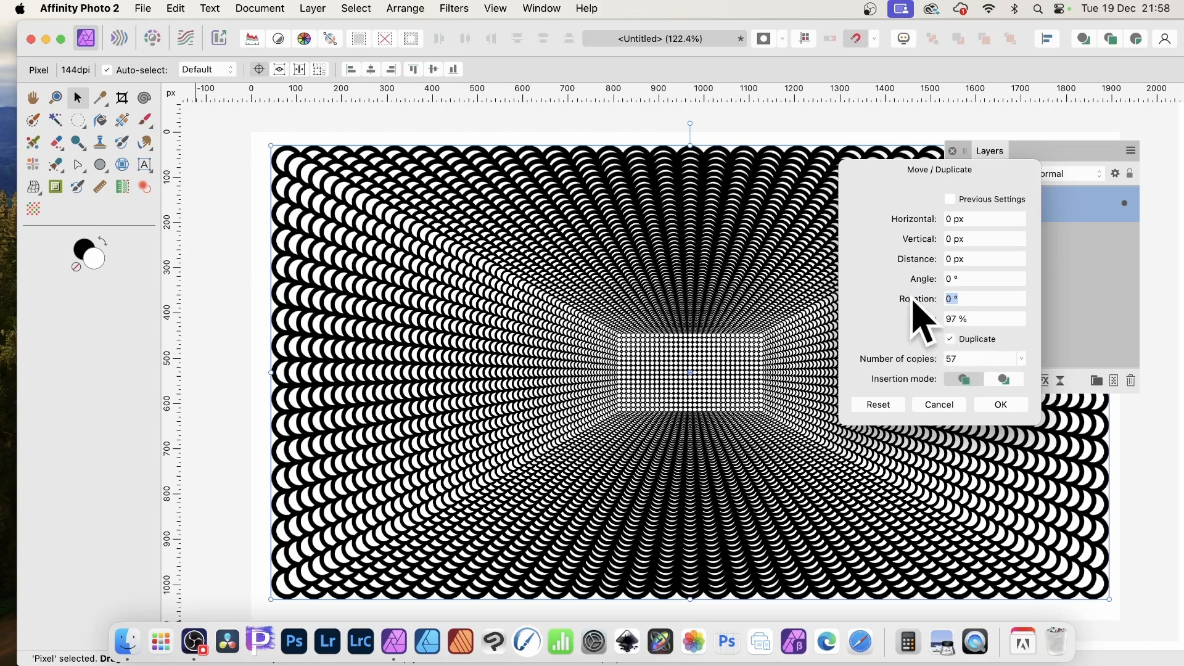
pyautogui.moveTo(969, 328)
pyautogui.write('0.6')
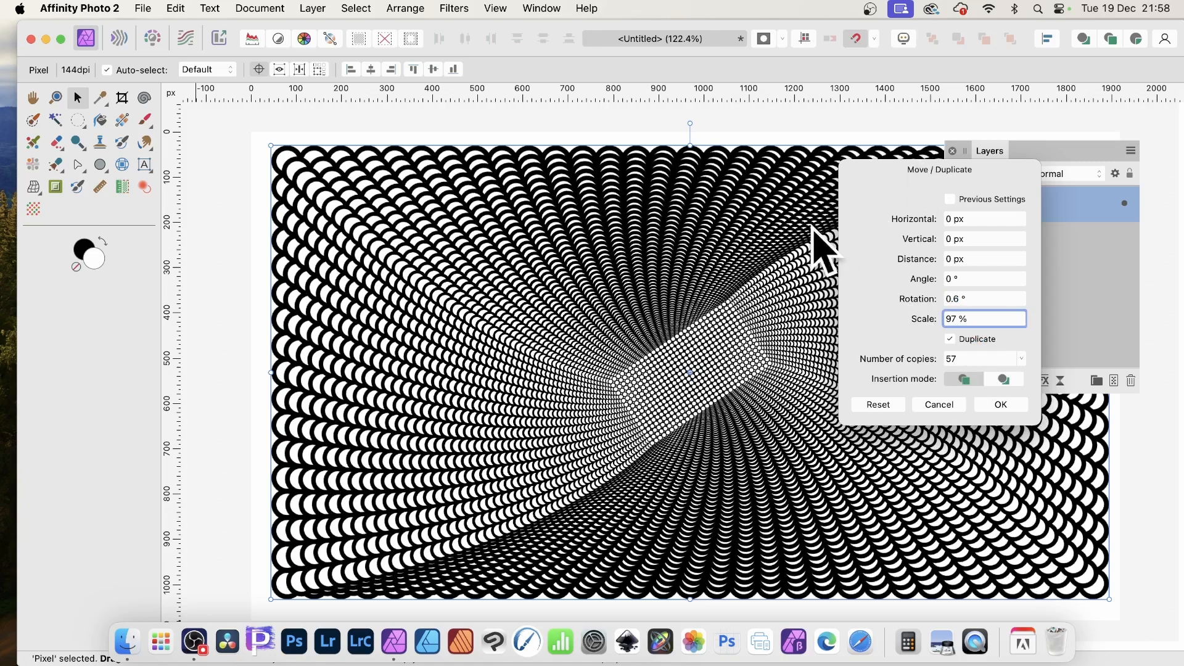
pyautogui.moveTo(936, 370)
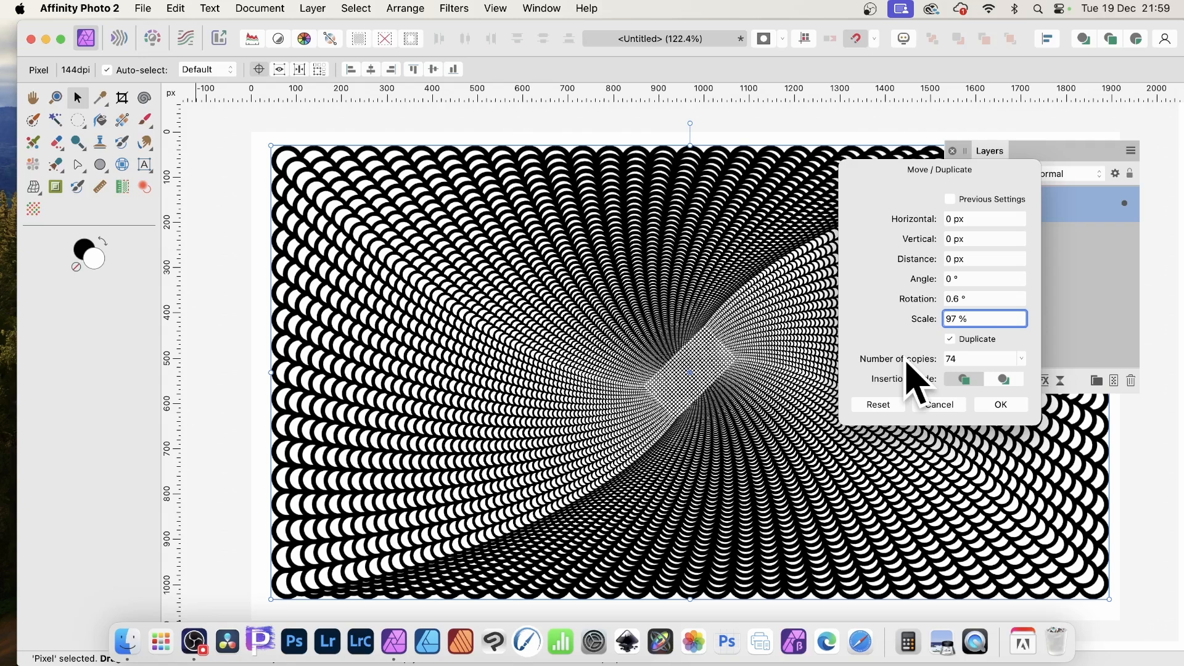
pyautogui.moveTo(653, 472)
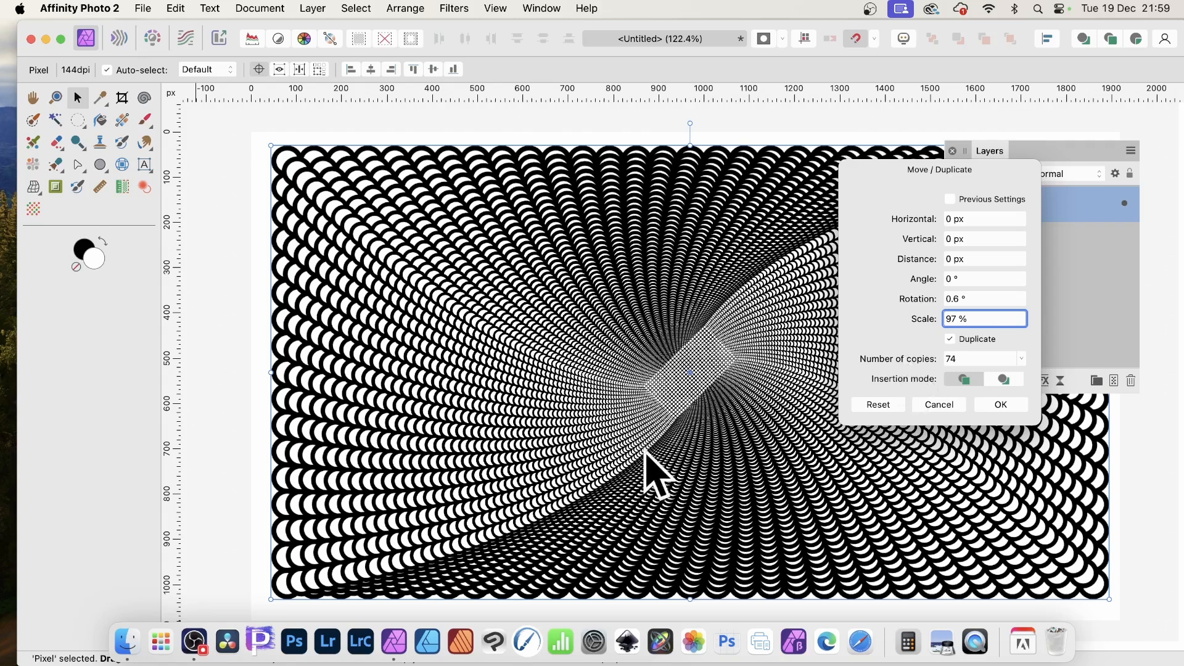
pyautogui.moveTo(655, 260)
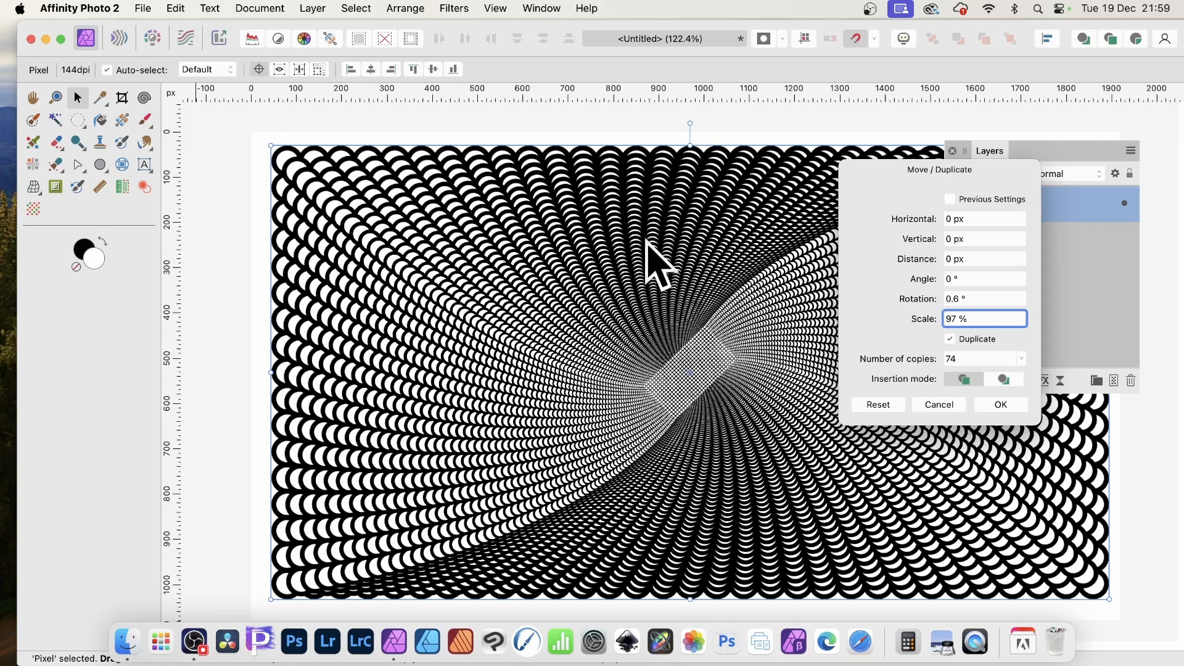
pyautogui.moveTo(258, 68)
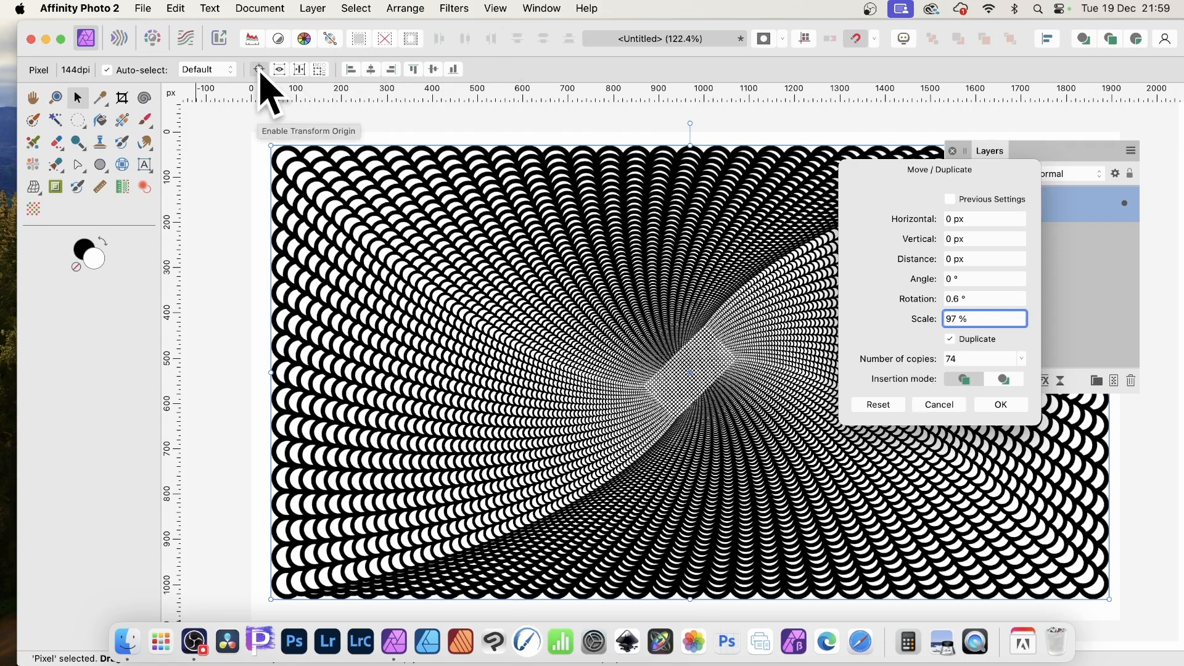
pyautogui.moveTo(698, 397)
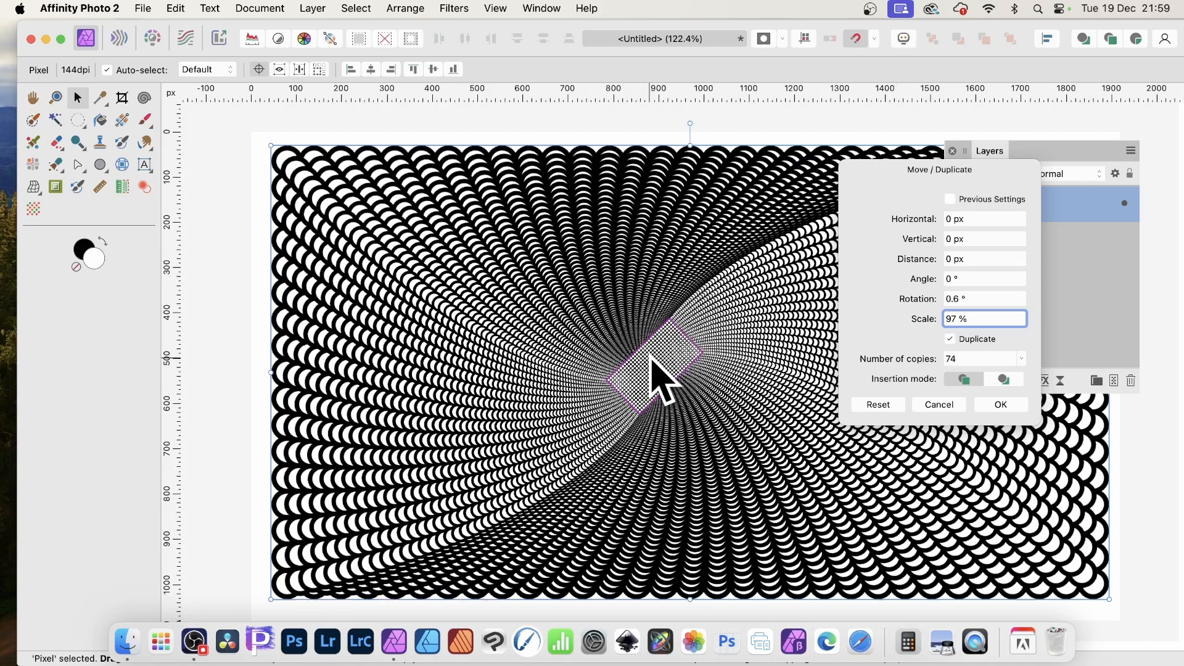
# Set Move / Duplicate offsets to 4 px horizontal and 3 px vertical, then apply.
pyautogui.tripleClick(984, 318)
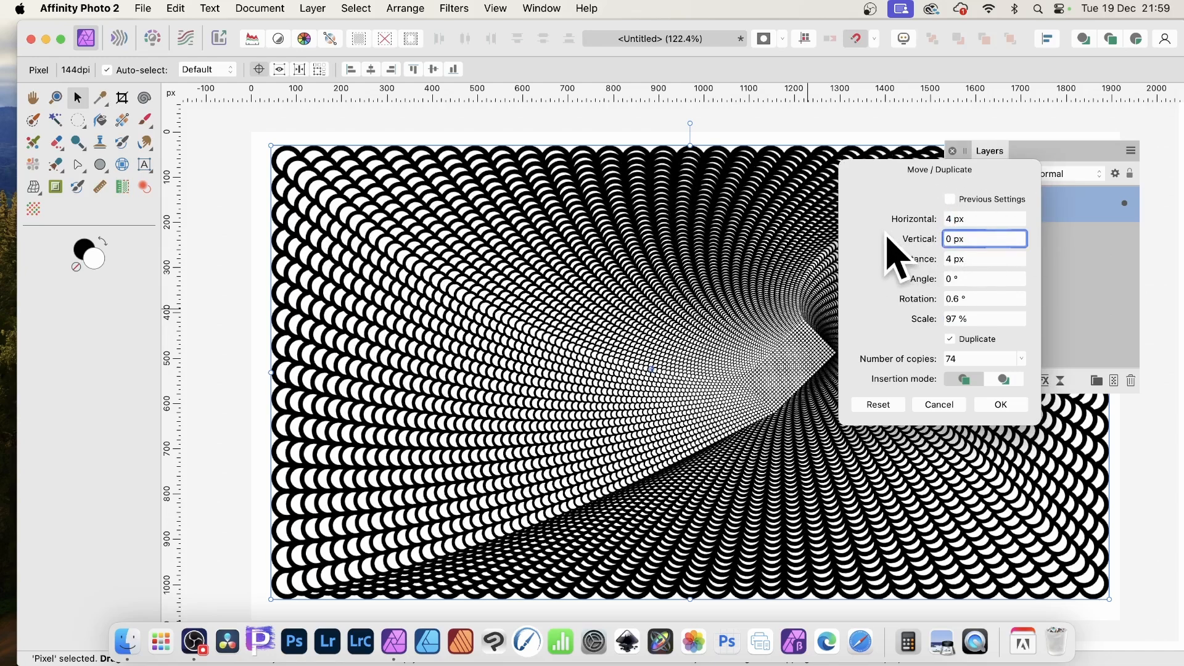
pyautogui.click(974, 259)
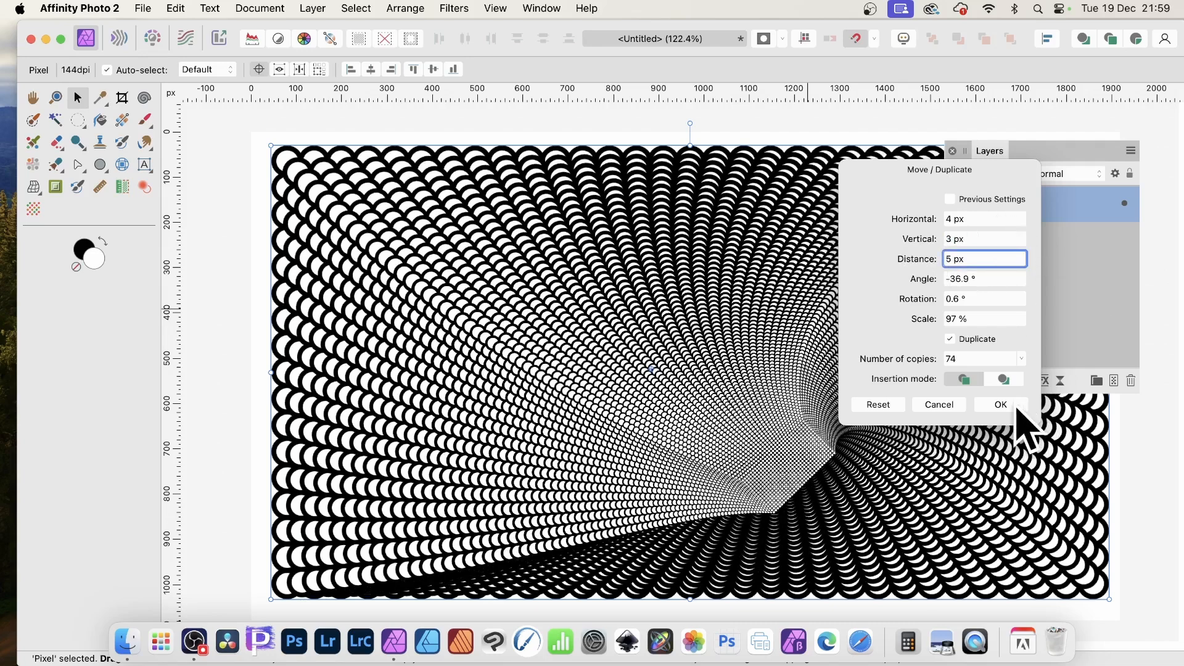
pyautogui.click(999, 404)
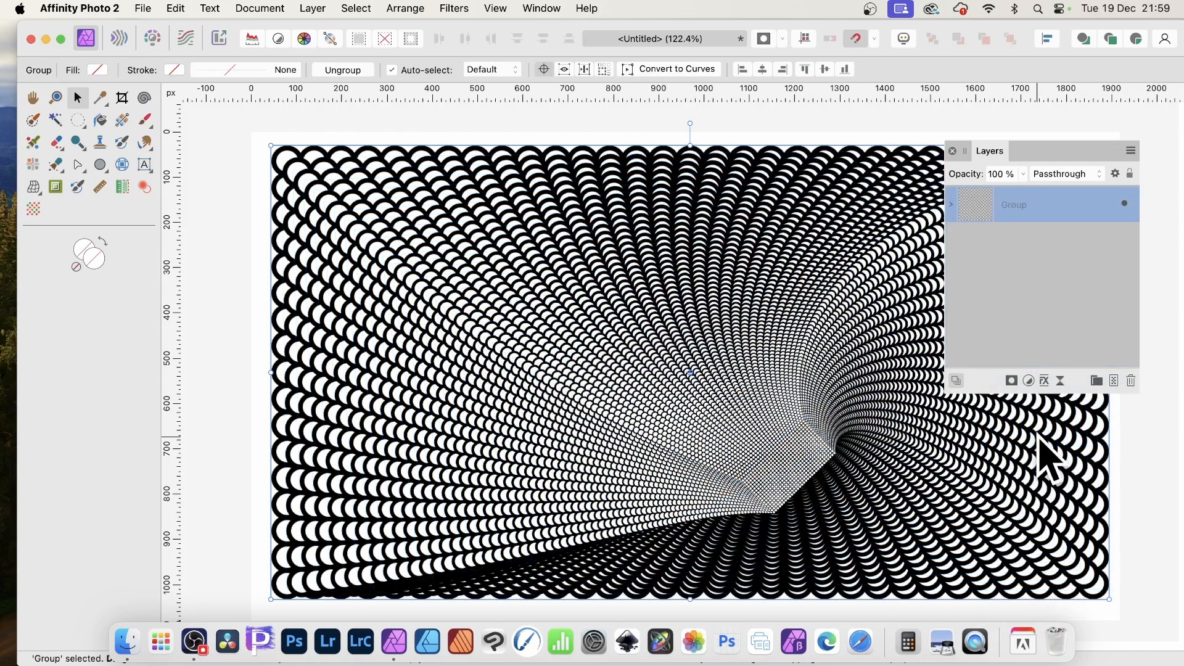
pyautogui.moveTo(370, 23)
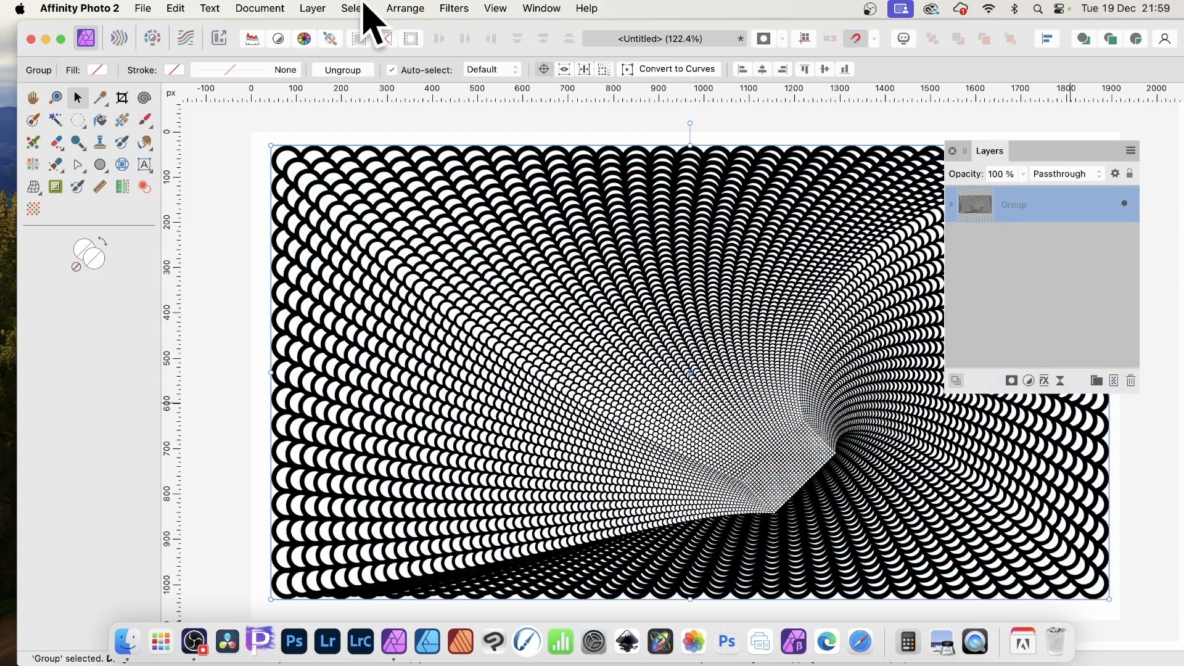
# Open the Layer menu to rasterise the duplicated tunnel group.
pyautogui.click(312, 8)
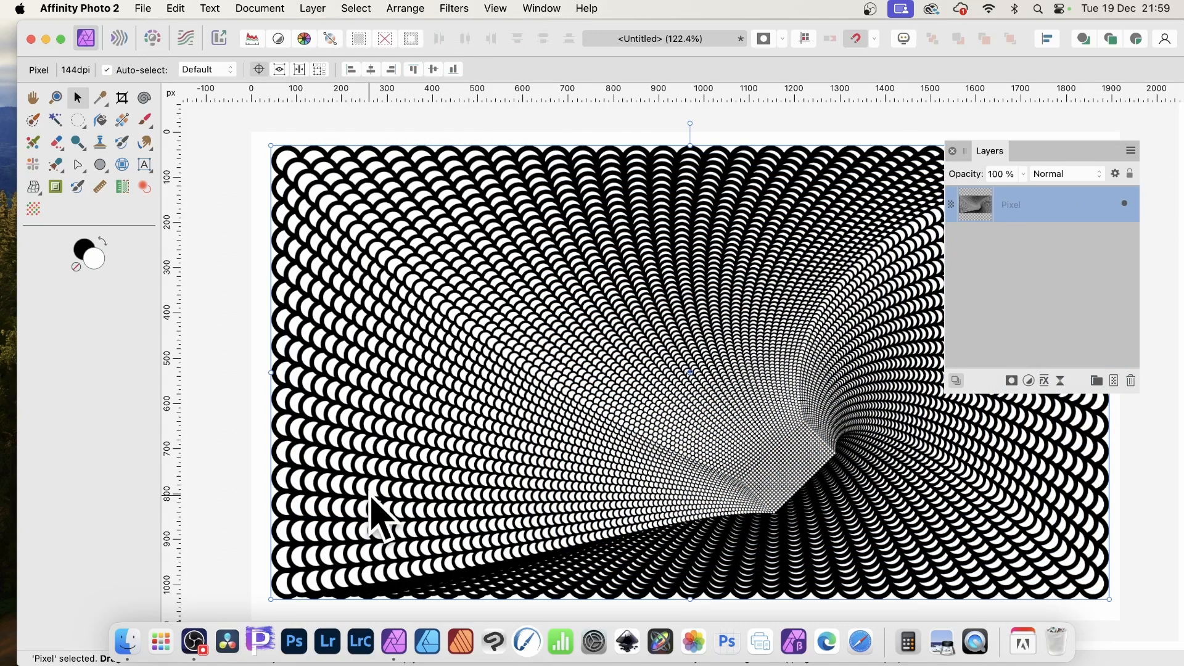
pyautogui.moveTo(1117, 313)
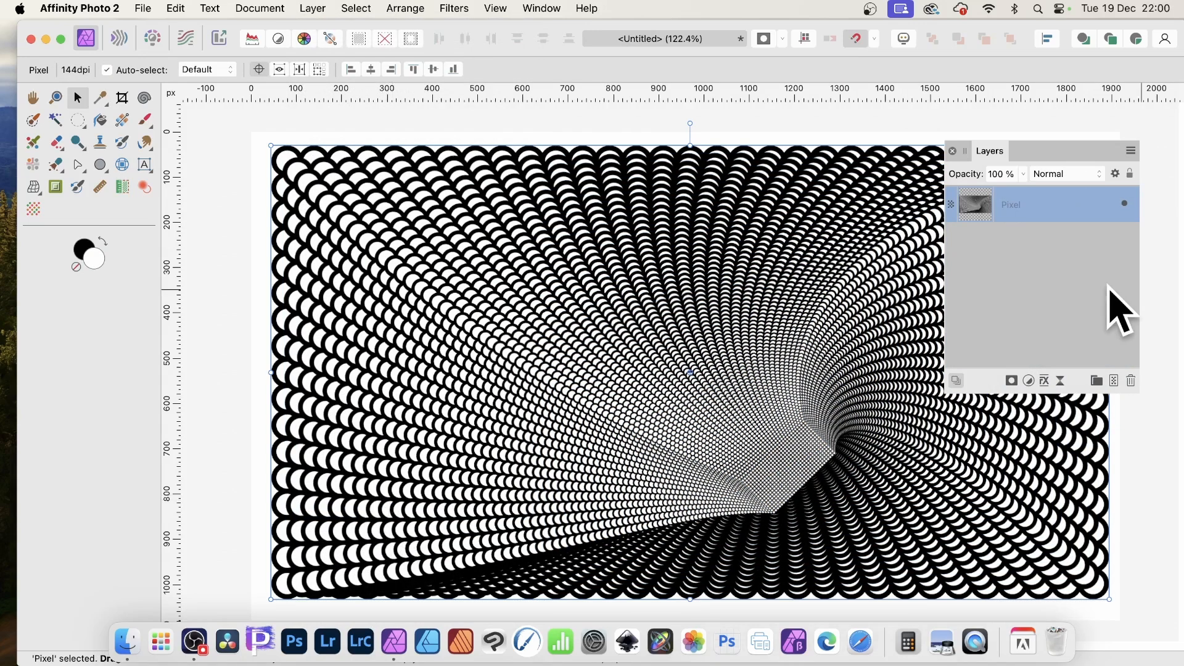
pyautogui.click(453, 8)
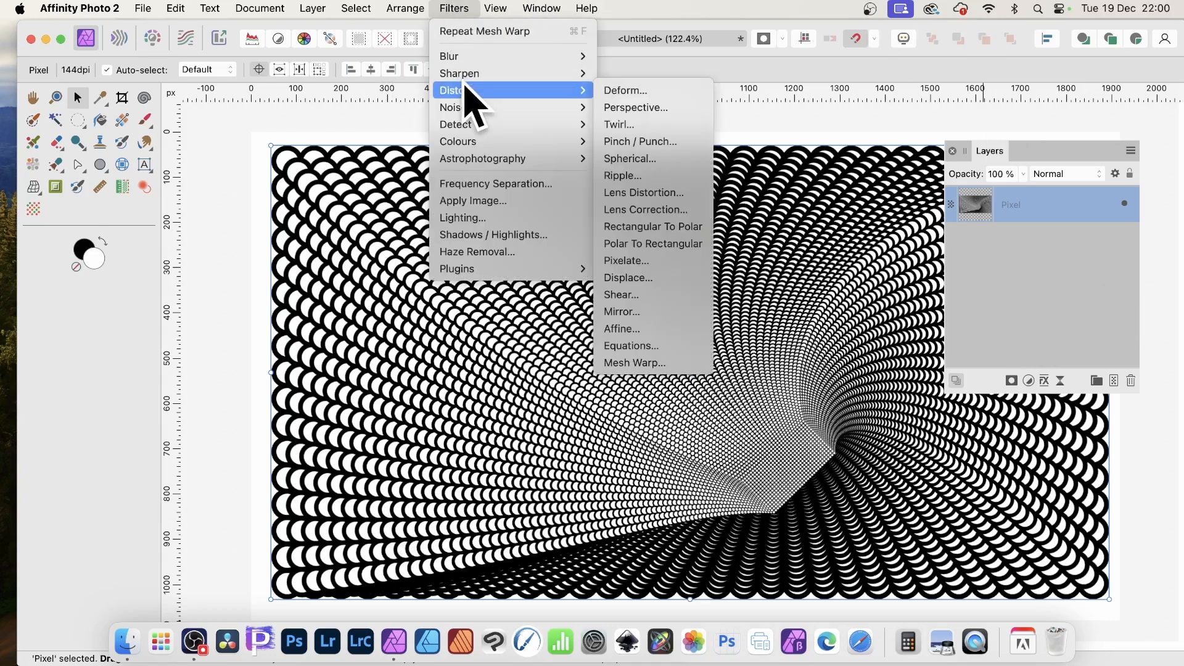
pyautogui.moveTo(555, 105)
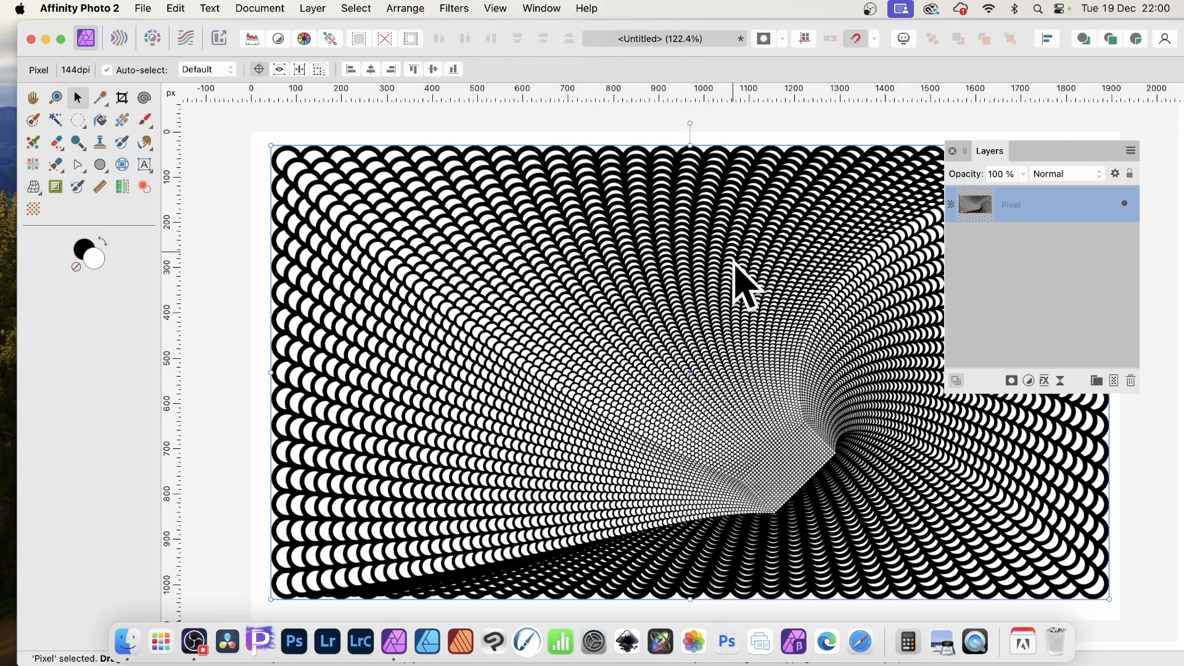
pyautogui.moveTo(484, 261)
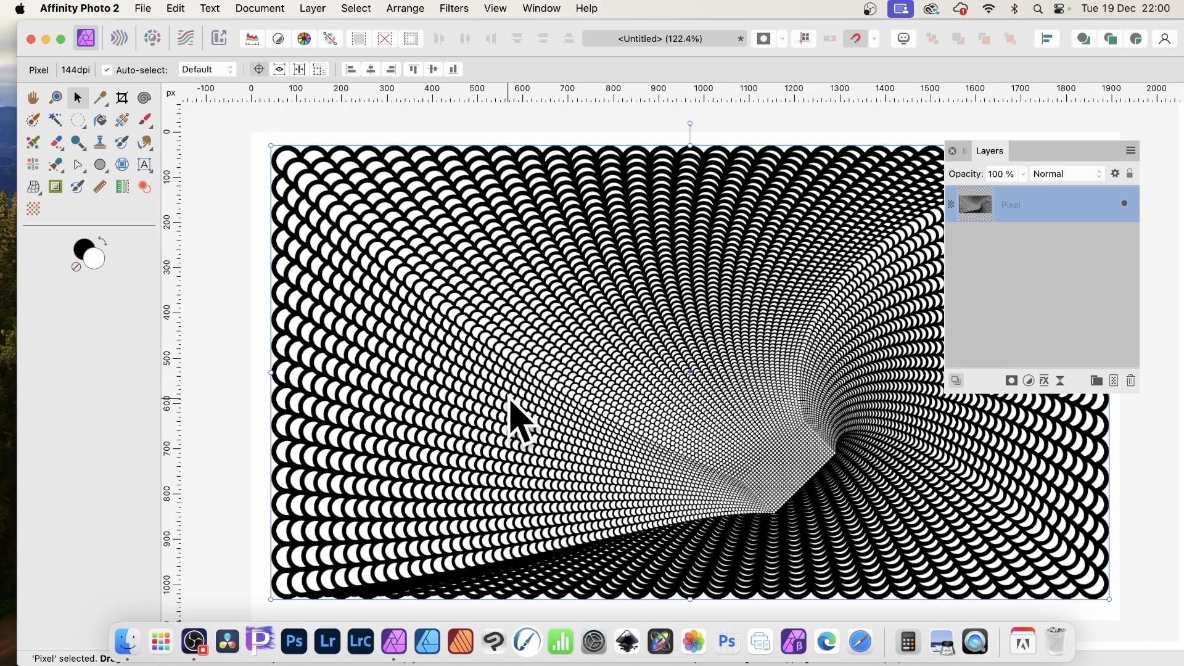
pyautogui.moveTo(532, 427)
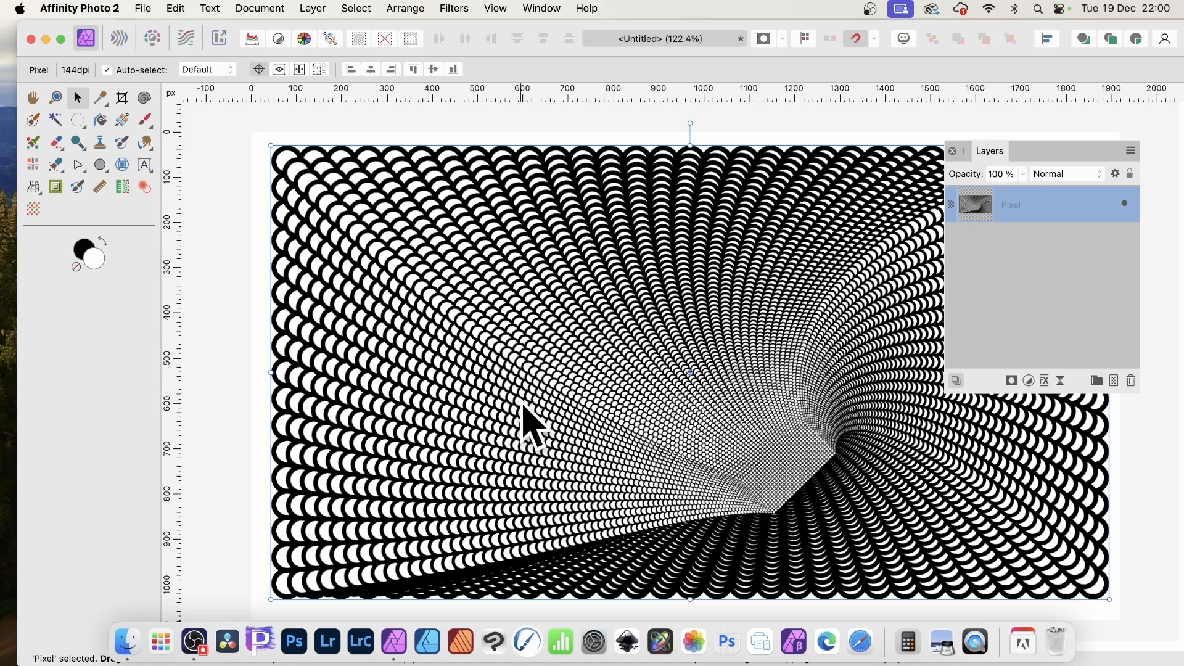
pyautogui.moveTo(521, 441)
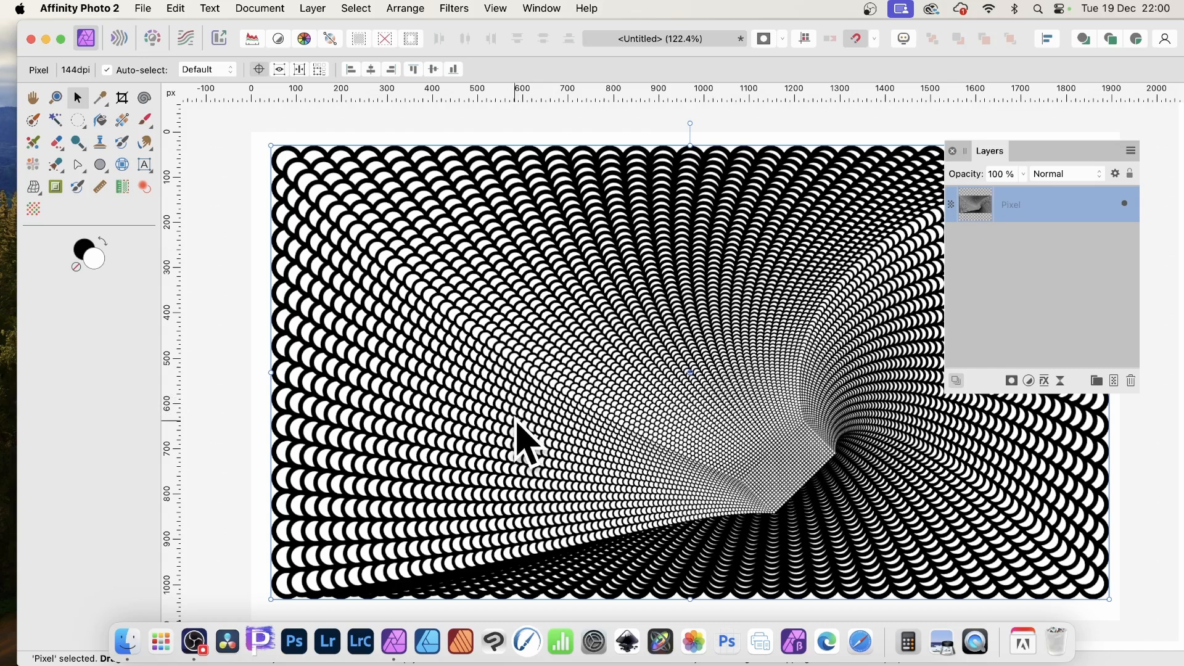